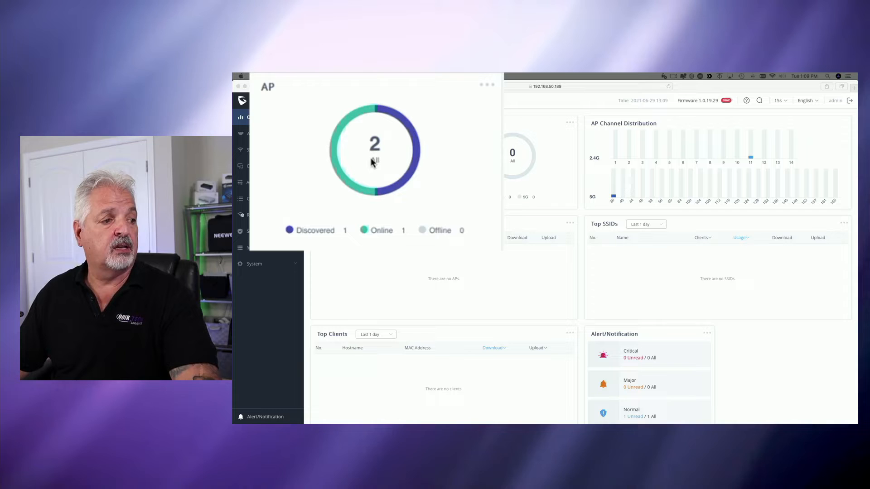
pyautogui.moveTo(324, 243)
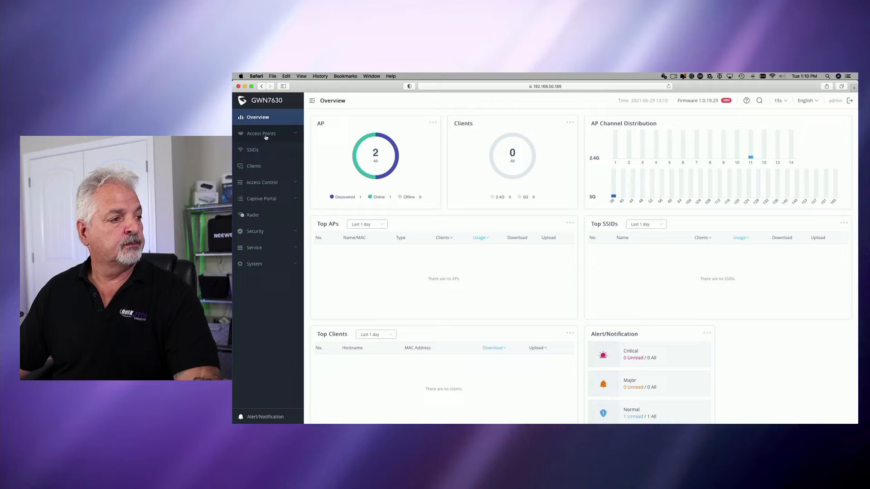
# Step: Open Access Points > Configuration, listing the GWN7630 as master AP
pyautogui.click(261, 133)
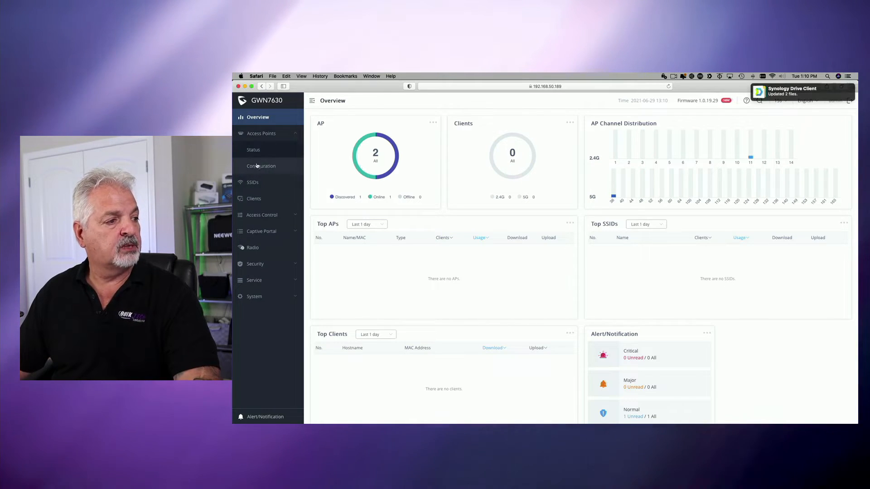
pyautogui.click(261, 166)
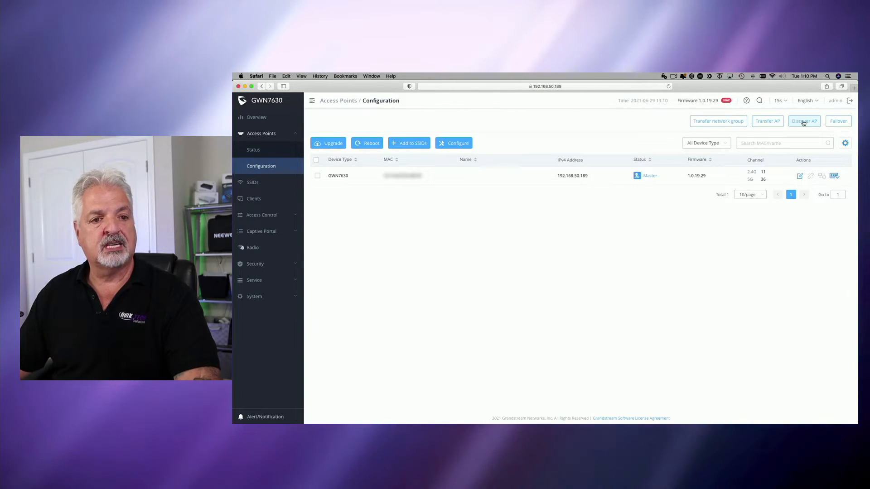
# Step: Discover APs and pair the found GWN7615 with the controller
pyautogui.click(804, 120)
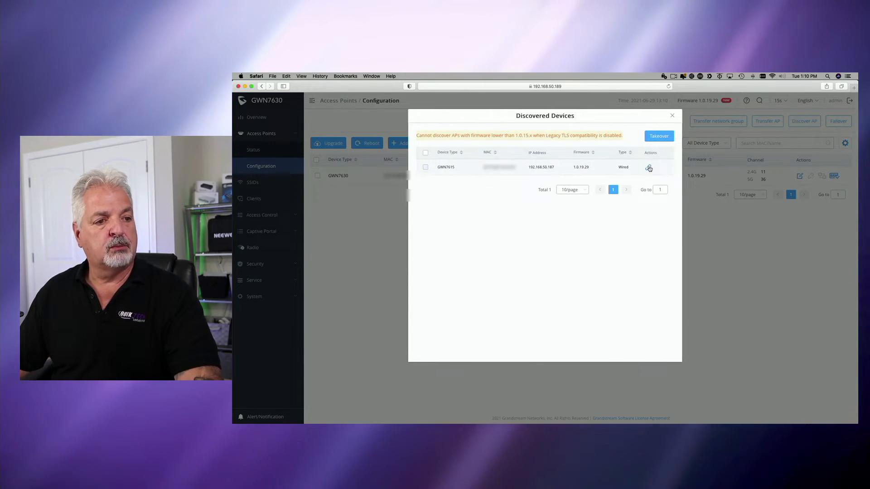
pyautogui.moveTo(649, 168)
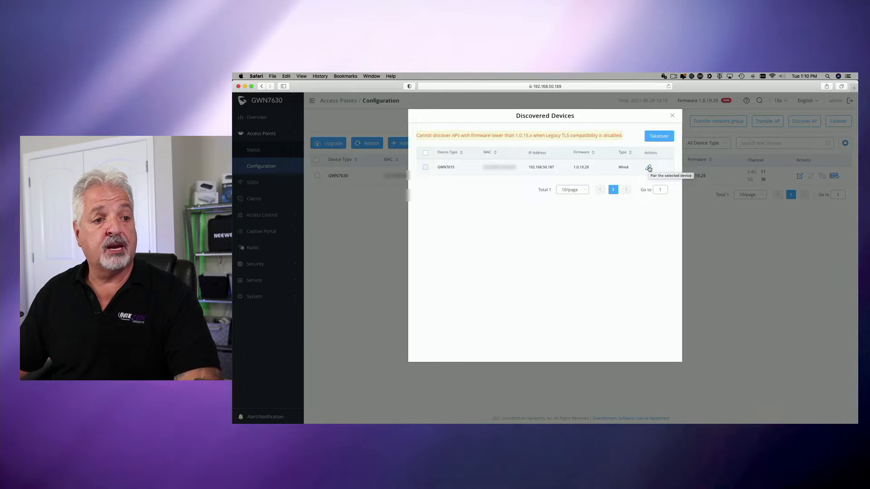
pyautogui.click(648, 167)
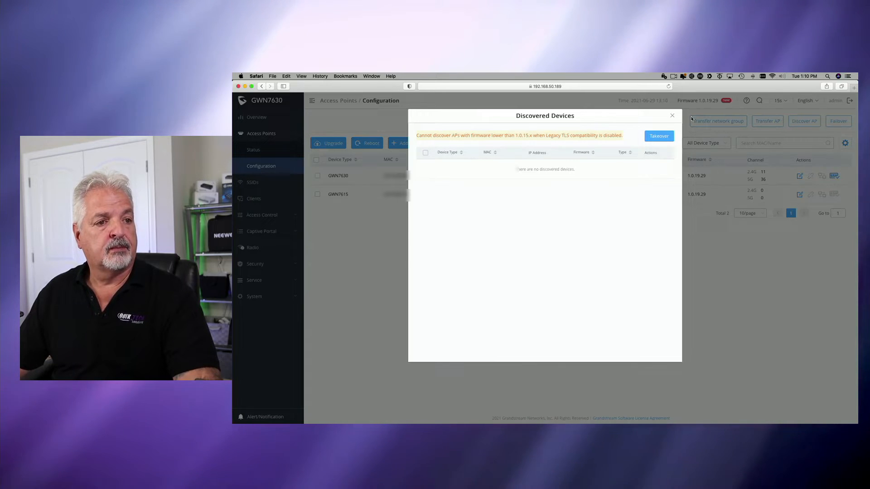
# Step: Close Discovered Devices and reload the page twice to check the GWN7615's status
pyautogui.click(671, 115)
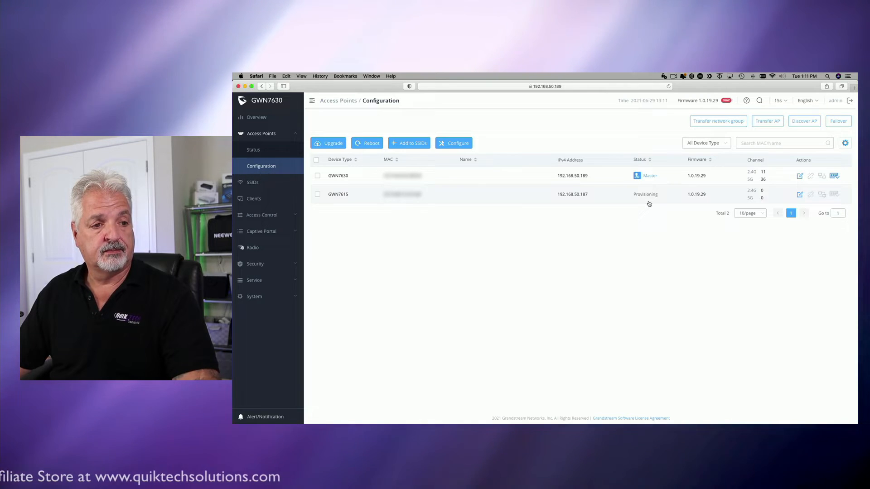
pyautogui.moveTo(717, 109)
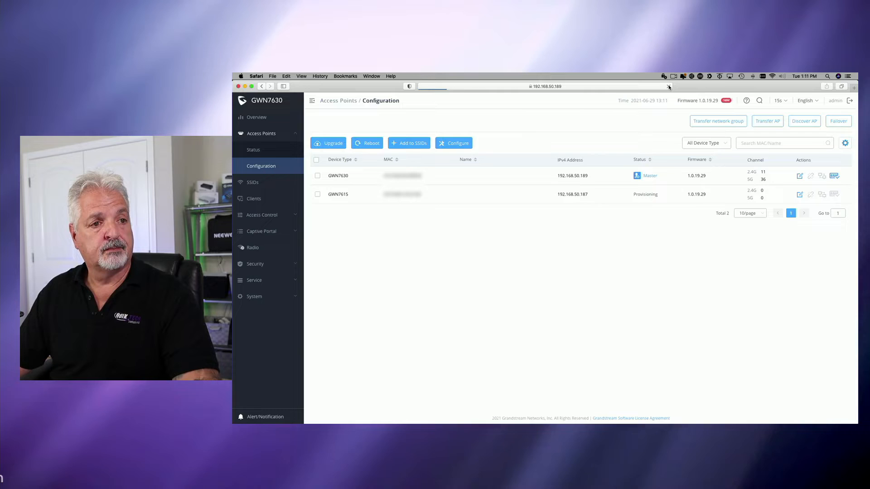
pyautogui.click(668, 86)
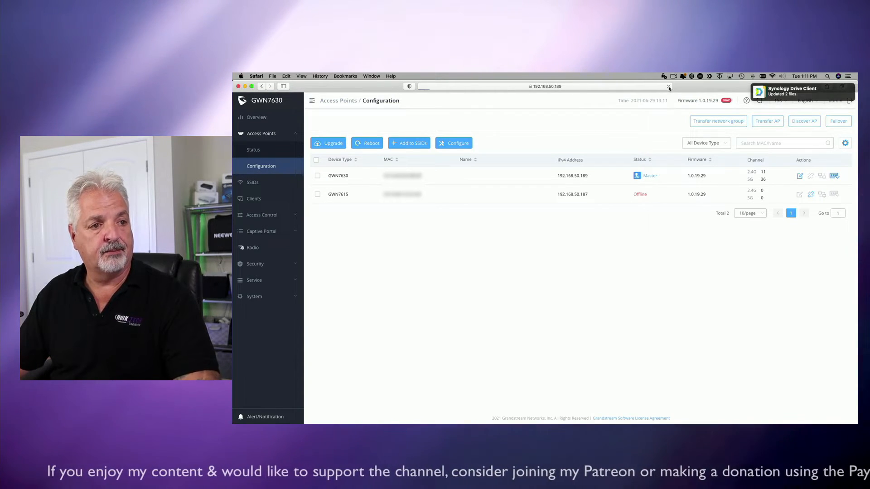
pyautogui.click(669, 86)
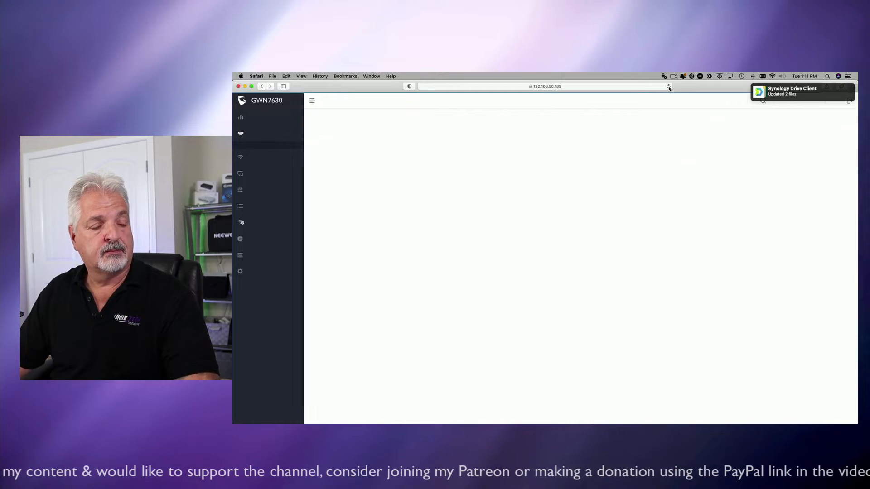